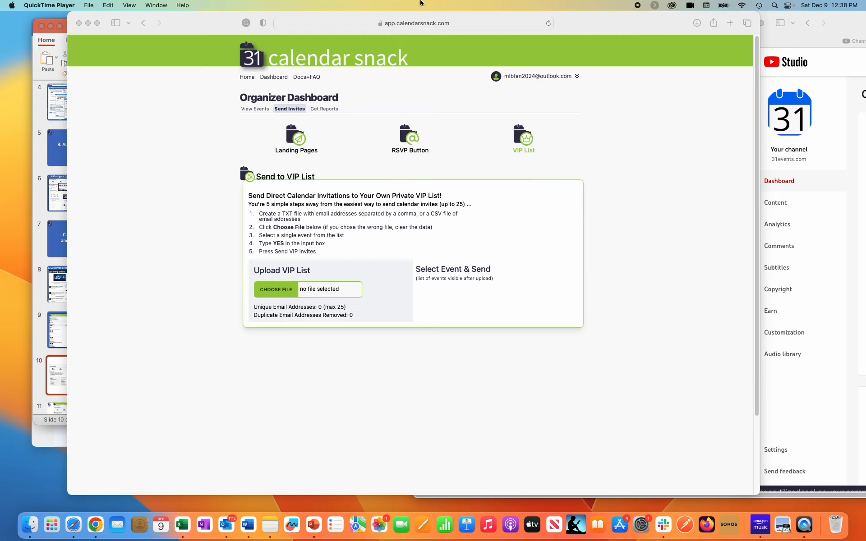
{"action": "mouse_move", "coordinate": [301, 294]}
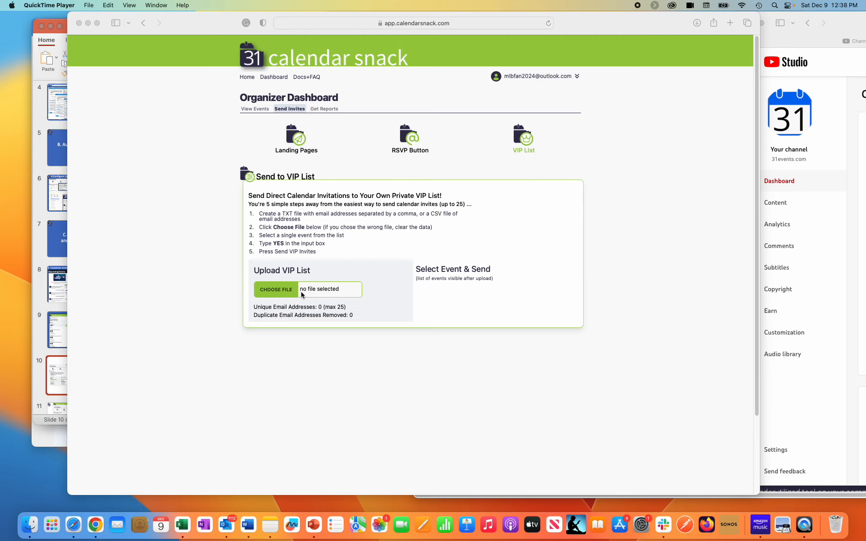
{"action": "mouse_move", "coordinate": [759, 523]}
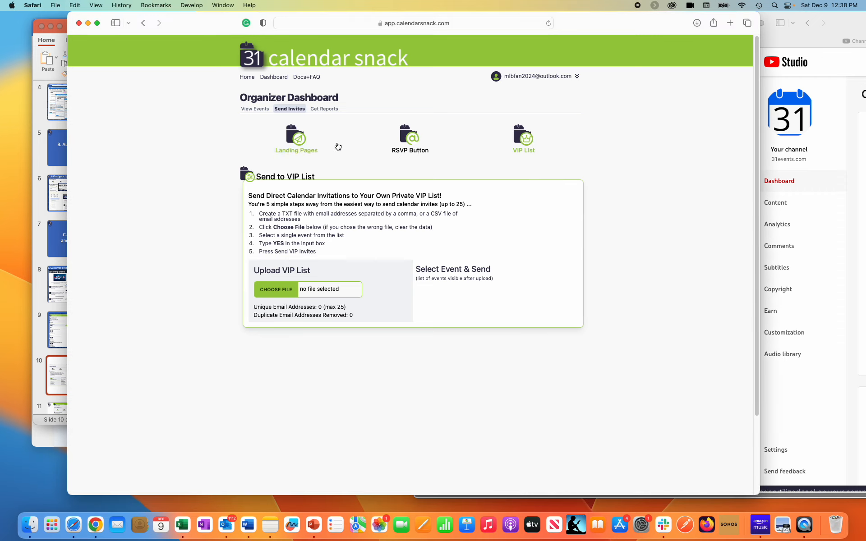
Step: Browse the landing page and email marketing options, then return to the VIP list invites
{"action": "left_click", "coordinate": [296, 134]}
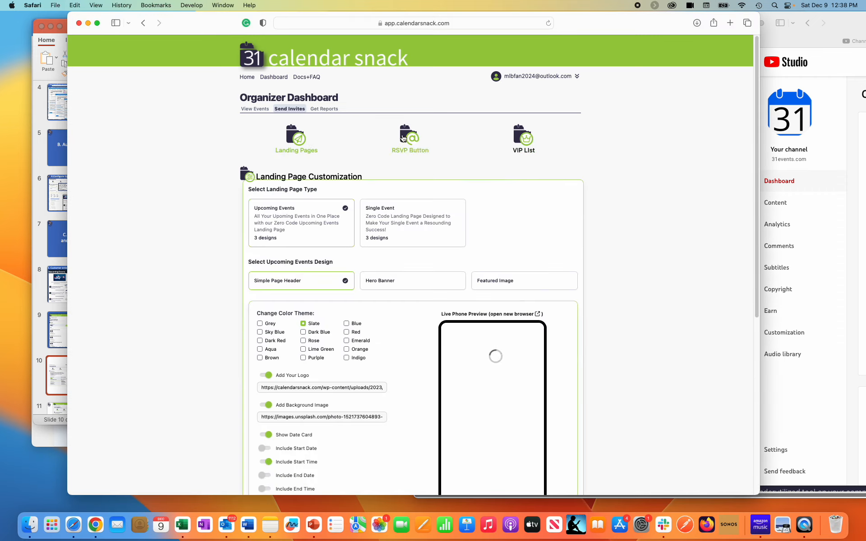
{"action": "left_click", "coordinate": [409, 135]}
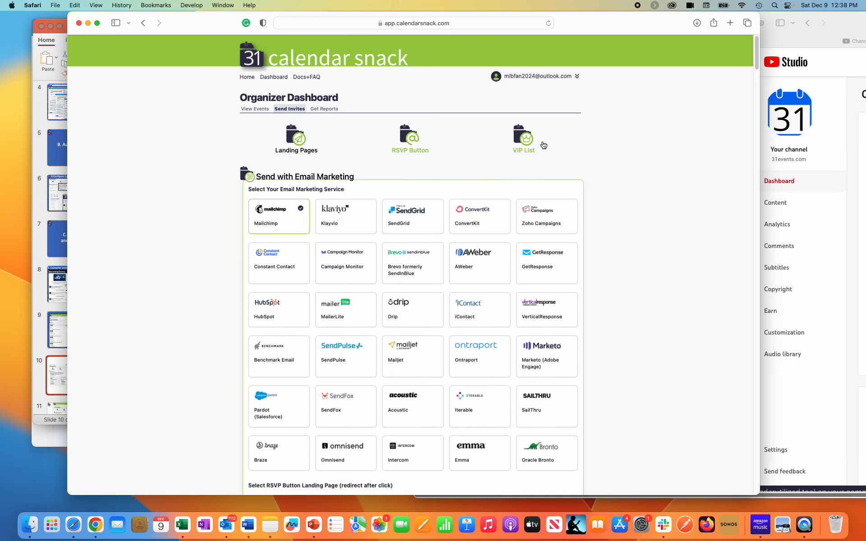
{"action": "left_click", "coordinate": [523, 135]}
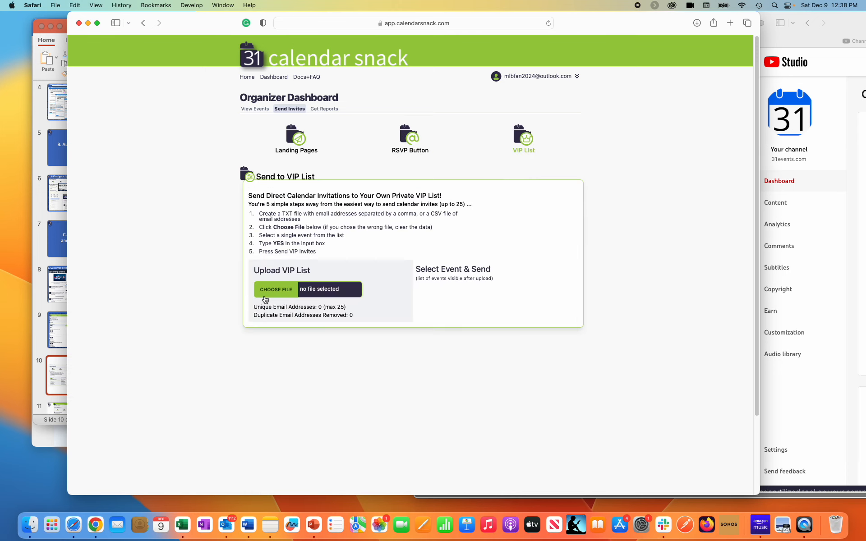
Step: Start the VIP list upload and enter the BATCH UPLOAD 23 folder
{"action": "left_click", "coordinate": [276, 289]}
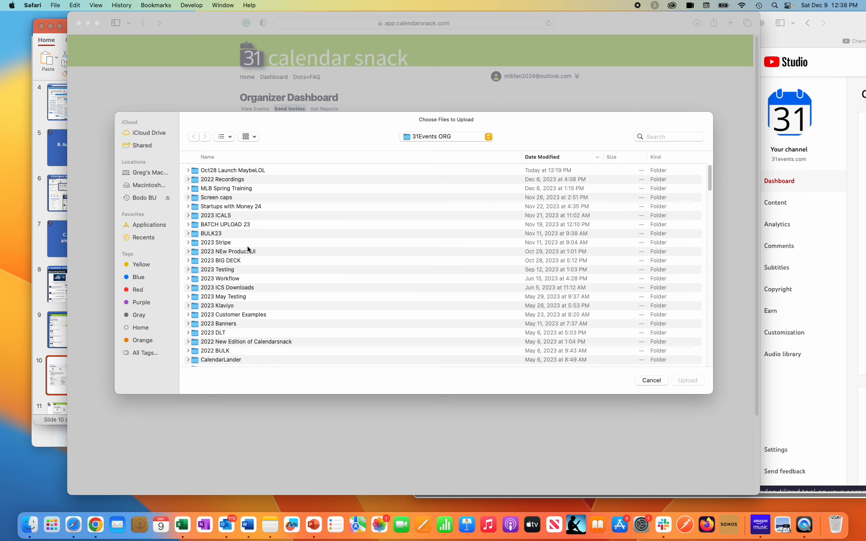
{"action": "double_click", "coordinate": [224, 224]}
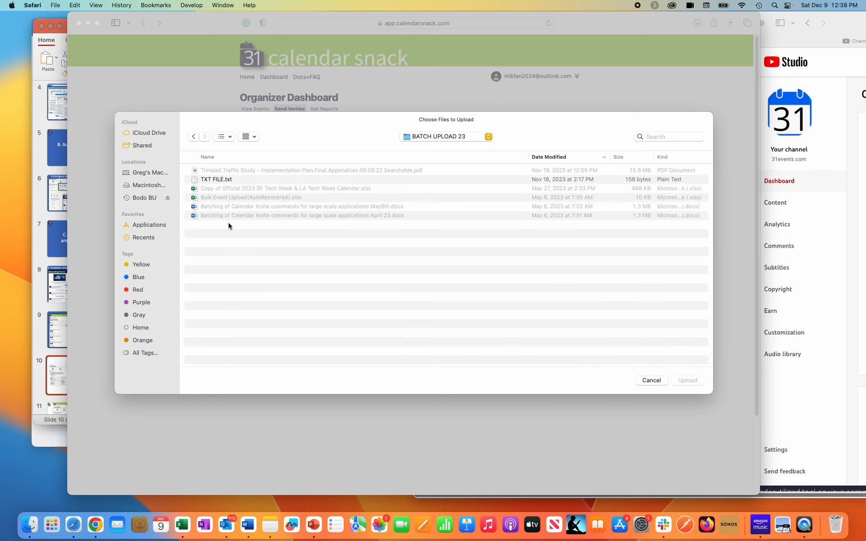
{"action": "mouse_move", "coordinate": [233, 182]}
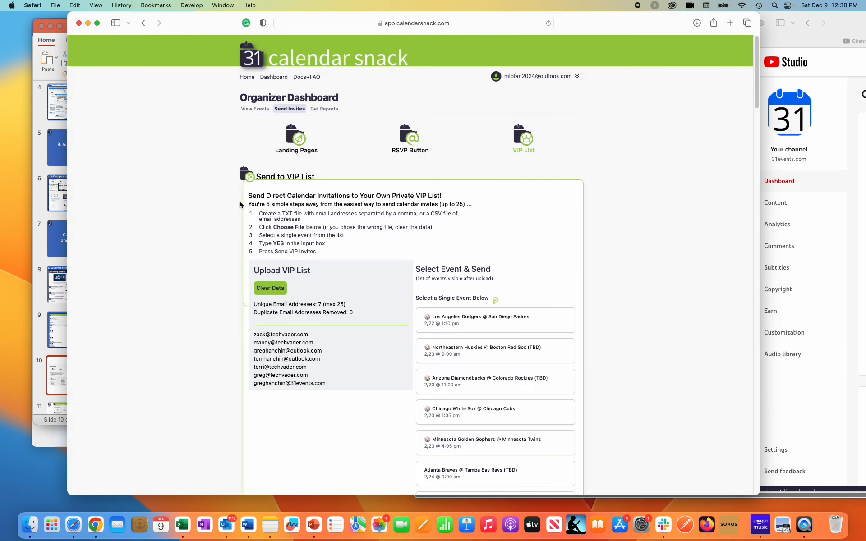
{"action": "mouse_move", "coordinate": [325, 303]}
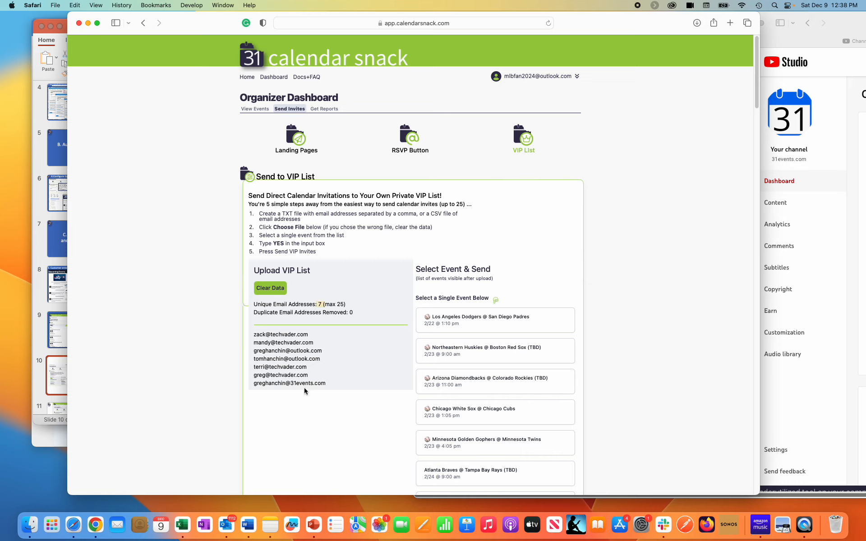
{"action": "mouse_move", "coordinate": [503, 374]}
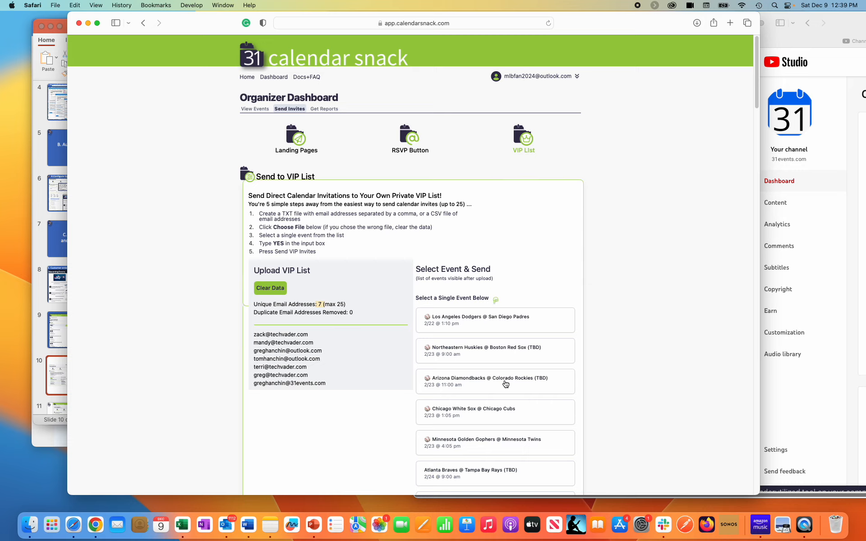
Step: Pick the Arizona Diamondbacks @ Colorado Rockies (TBD) 2/23 game as the invite event
{"action": "left_click", "coordinate": [495, 381]}
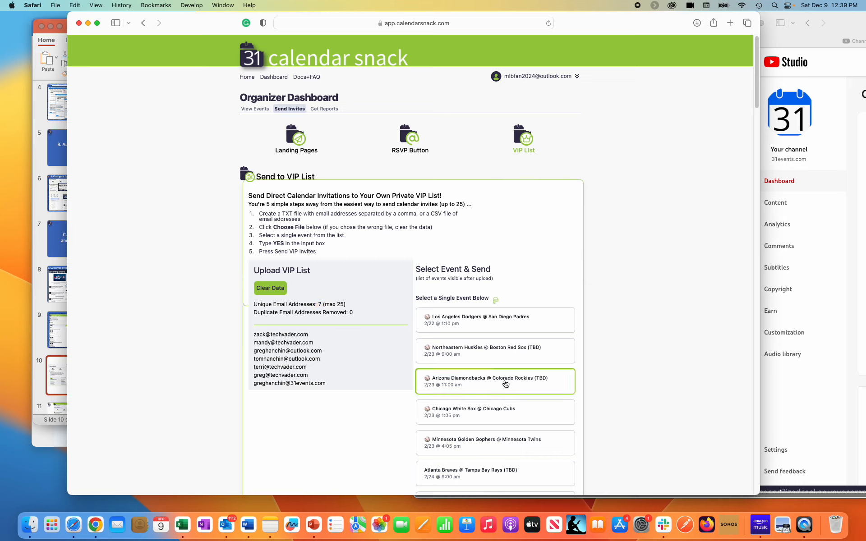
{"action": "mouse_move", "coordinate": [414, 414]}
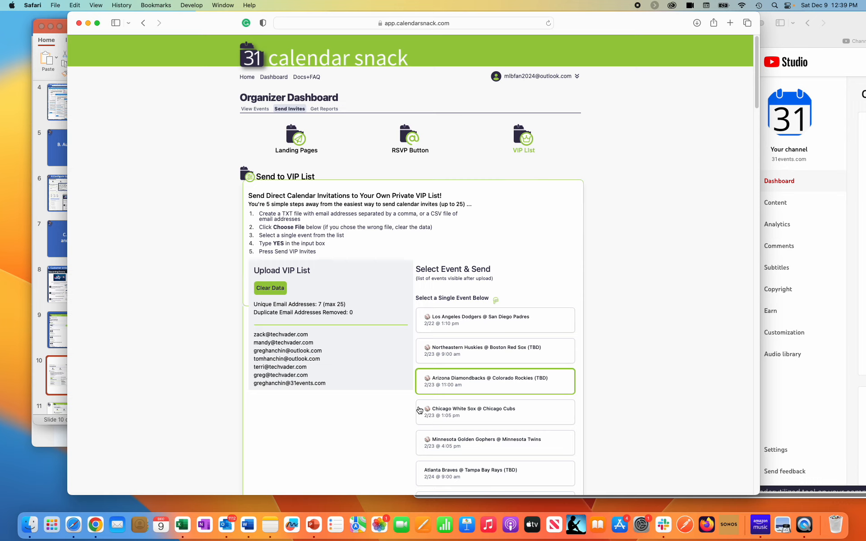
{"action": "mouse_move", "coordinate": [286, 364]}
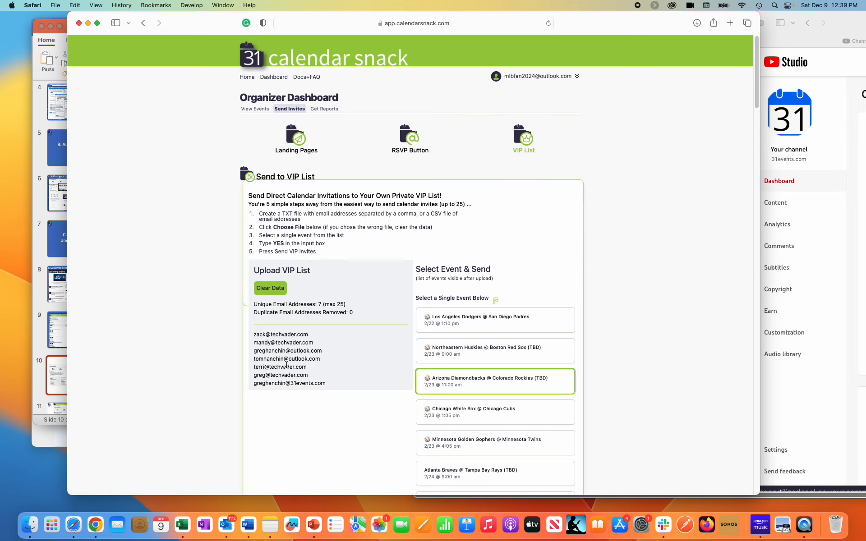
Step: Verify with YES and send the VIP invites for the Diamondbacks game to all seven addresses
{"action": "scroll", "scroll_direction": "down", "scroll_amount": 3}
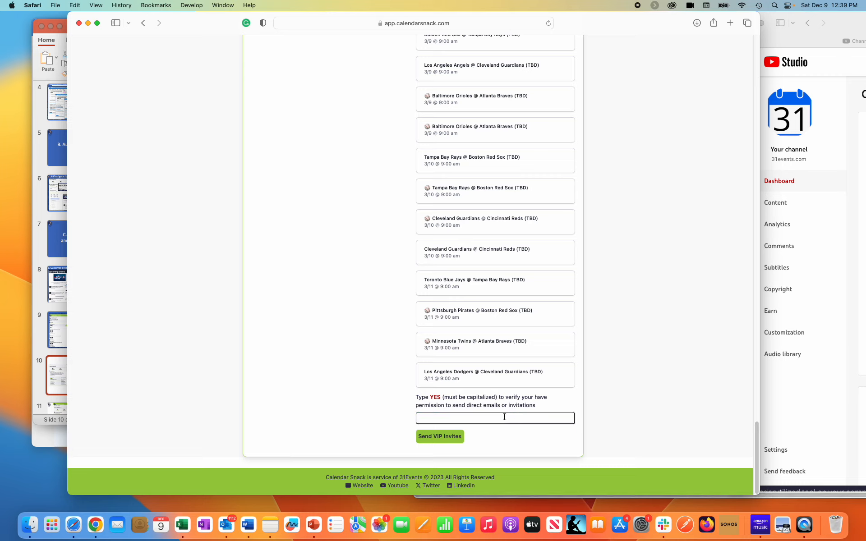
{"action": "type", "text": "YES"}
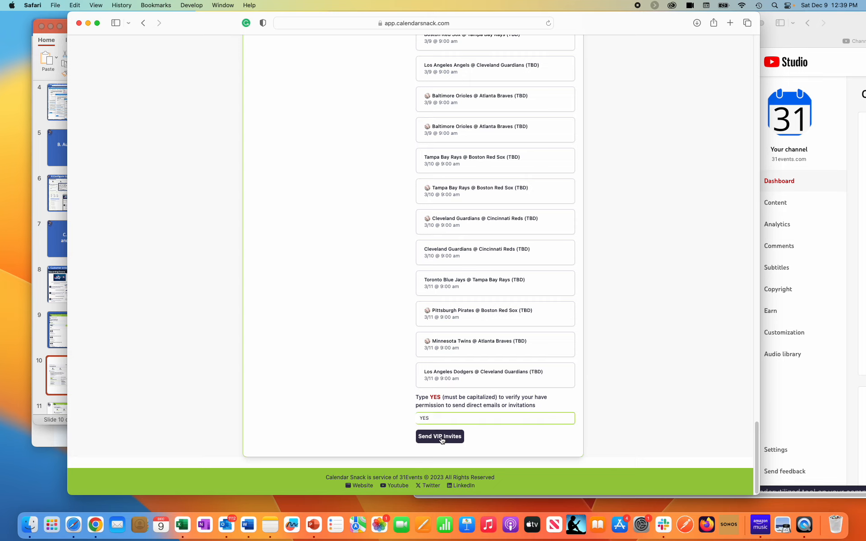
{"action": "left_click", "coordinate": [439, 437]}
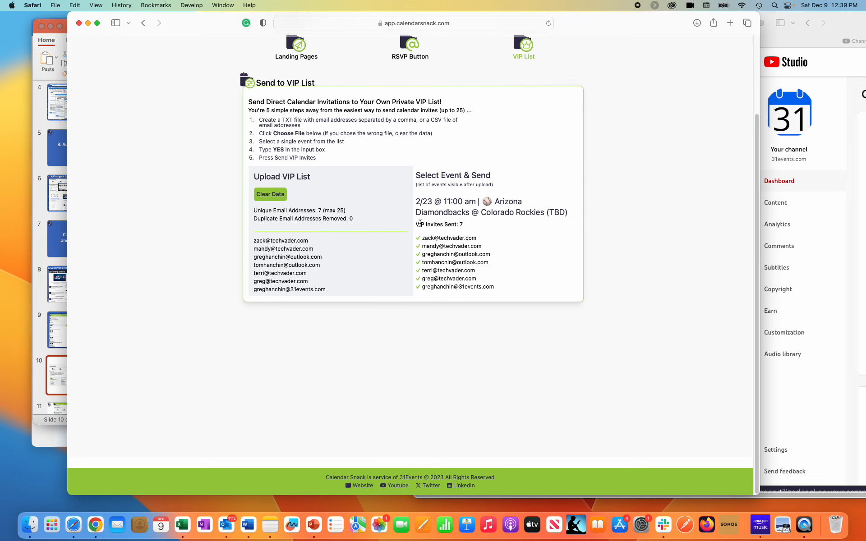
{"action": "mouse_move", "coordinate": [522, 50]}
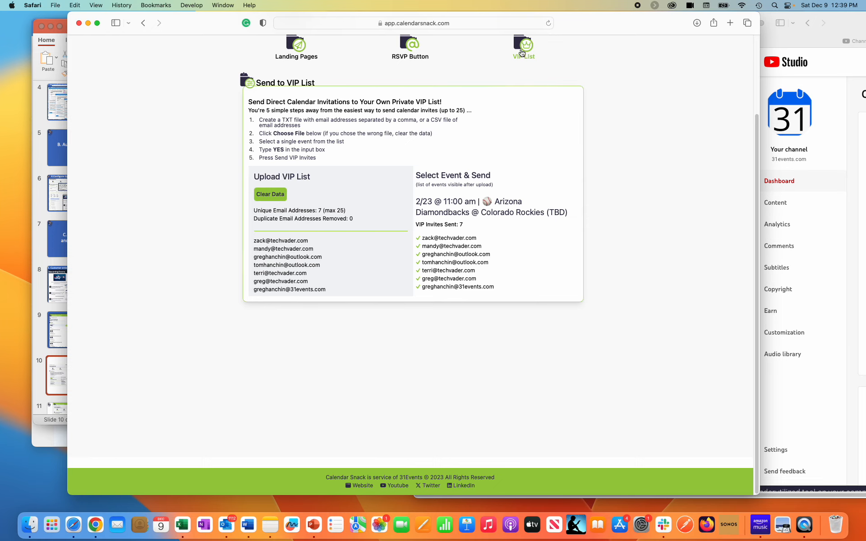
{"action": "scroll", "scroll_direction": "up", "scroll_amount": 3}
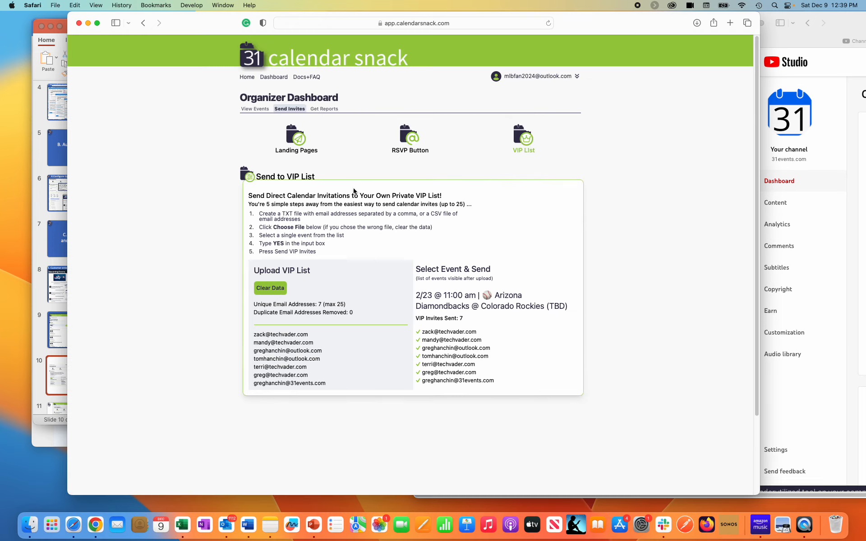
Step: Browse the all-events reports until the Diamondbacks @ Rockies game shows 7 invitations sent
{"action": "left_click", "coordinate": [324, 109]}
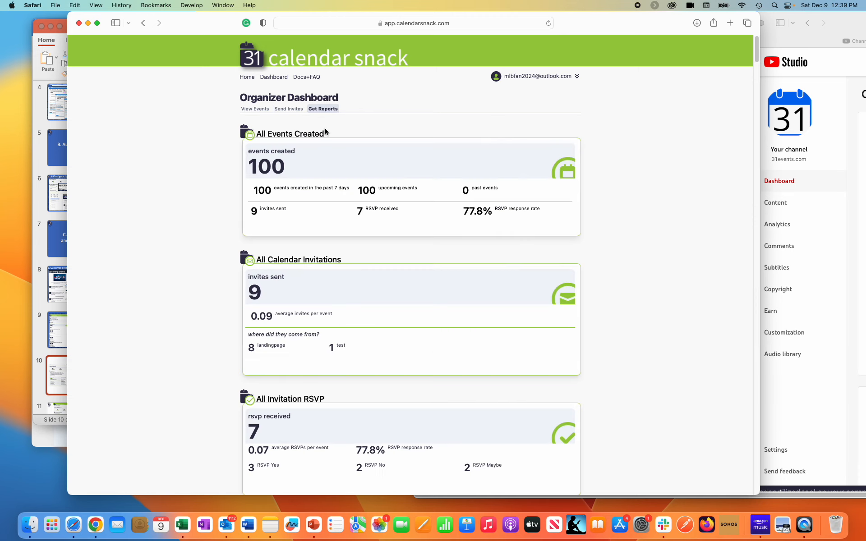
{"action": "mouse_move", "coordinate": [678, 435]}
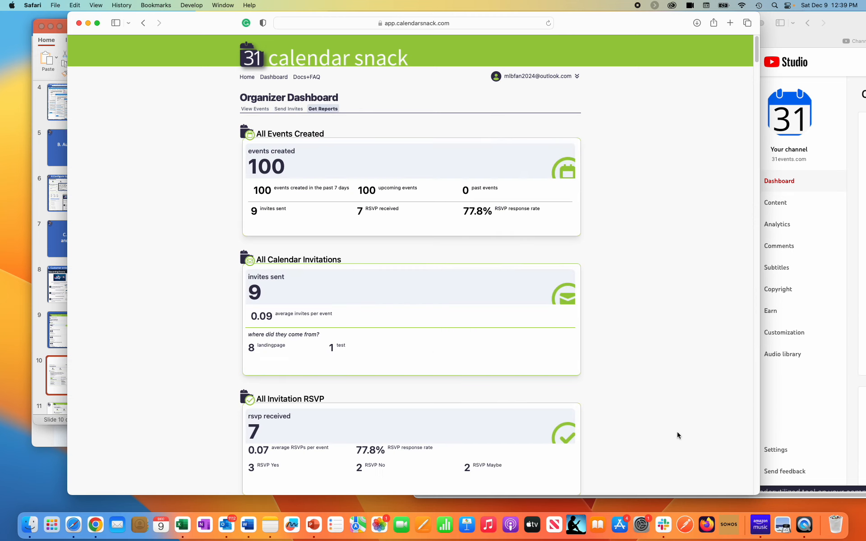
{"action": "scroll", "scroll_direction": "down", "scroll_amount": 3}
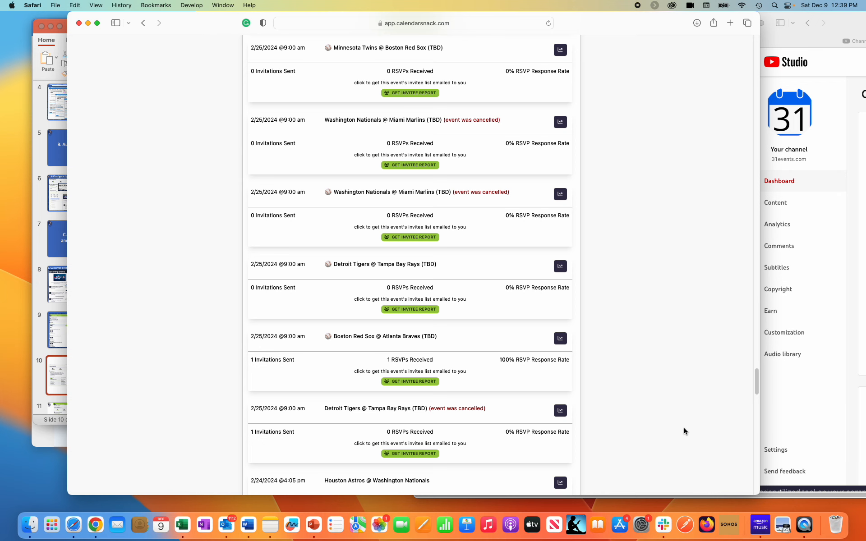
{"action": "scroll", "scroll_direction": "down", "scroll_amount": 3}
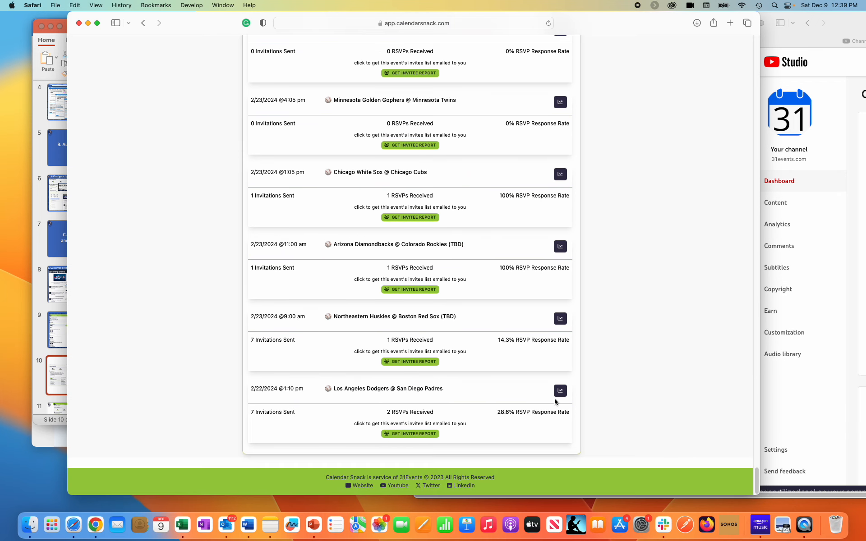
{"action": "mouse_move", "coordinate": [365, 317]}
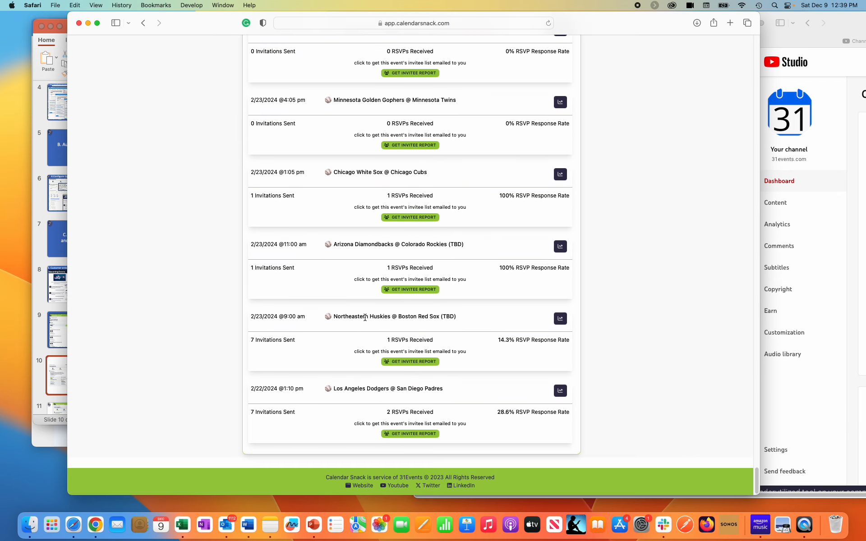
{"action": "mouse_move", "coordinate": [339, 356]}
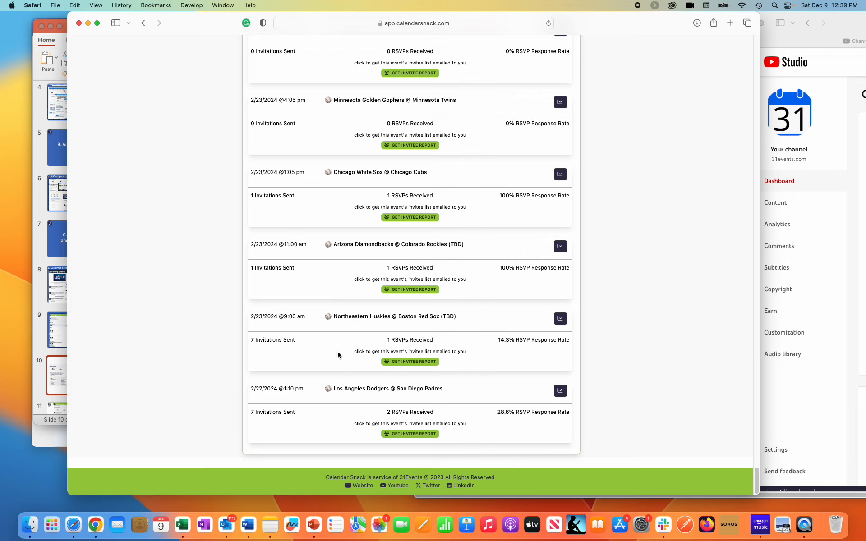
{"action": "mouse_move", "coordinate": [403, 230]}
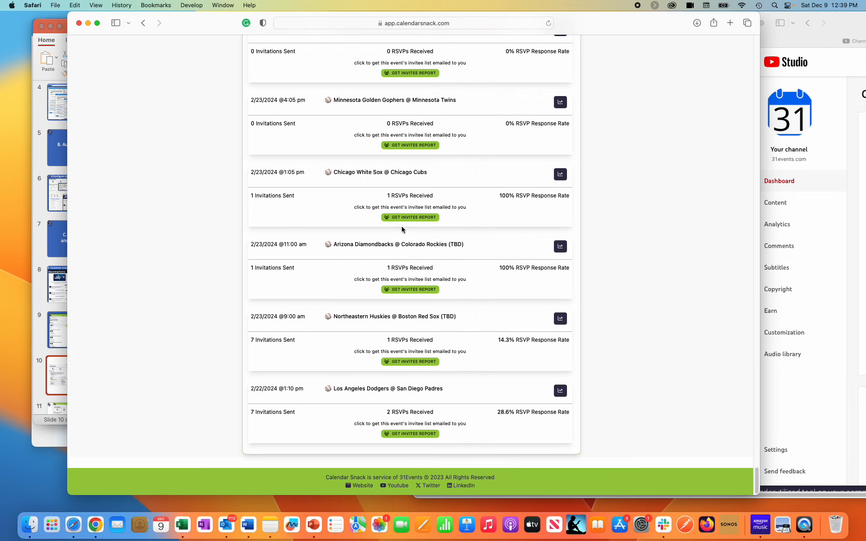
{"action": "mouse_move", "coordinate": [329, 246]}
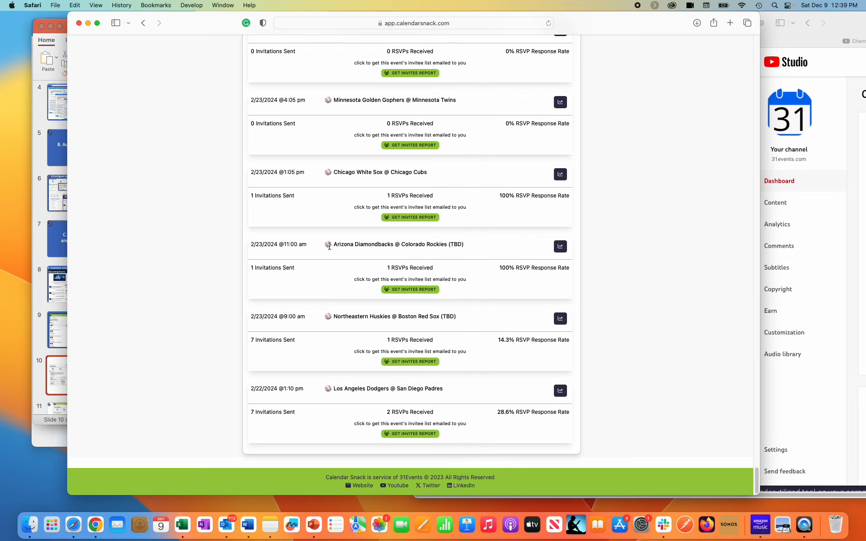
{"action": "scroll", "scroll_direction": "down", "scroll_amount": 3}
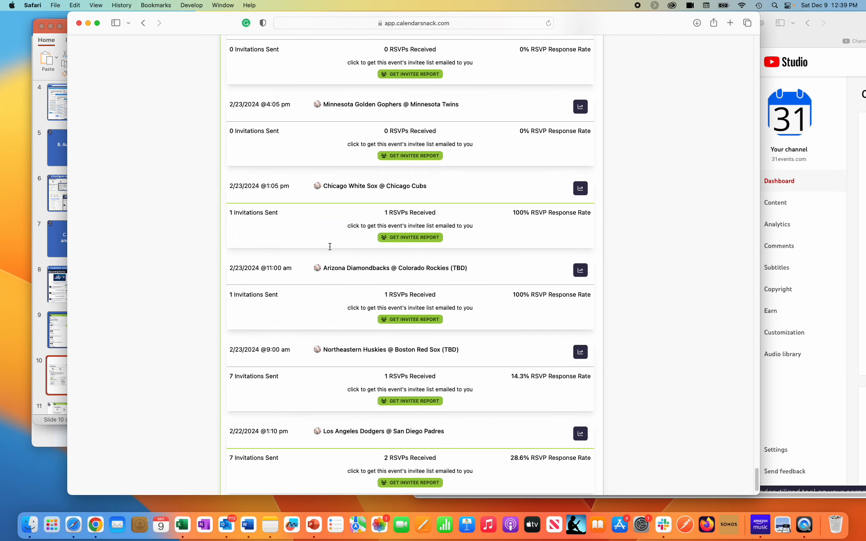
{"action": "scroll", "scroll_direction": "down", "scroll_amount": 3}
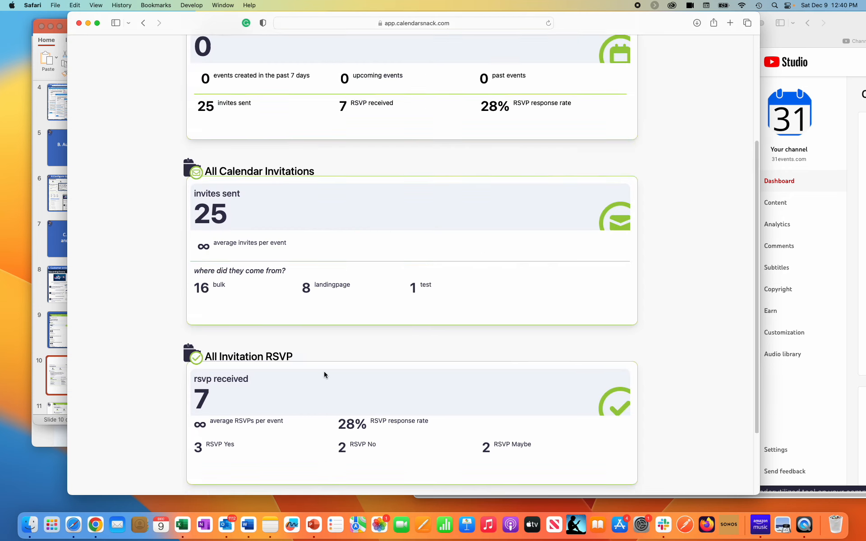
{"action": "scroll", "scroll_direction": "down", "scroll_amount": 3}
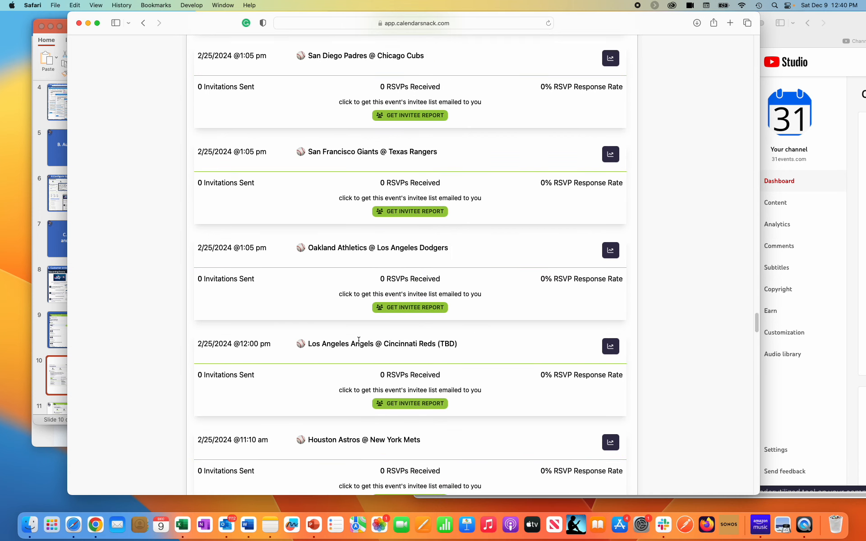
{"action": "scroll", "scroll_direction": "down", "scroll_amount": 3}
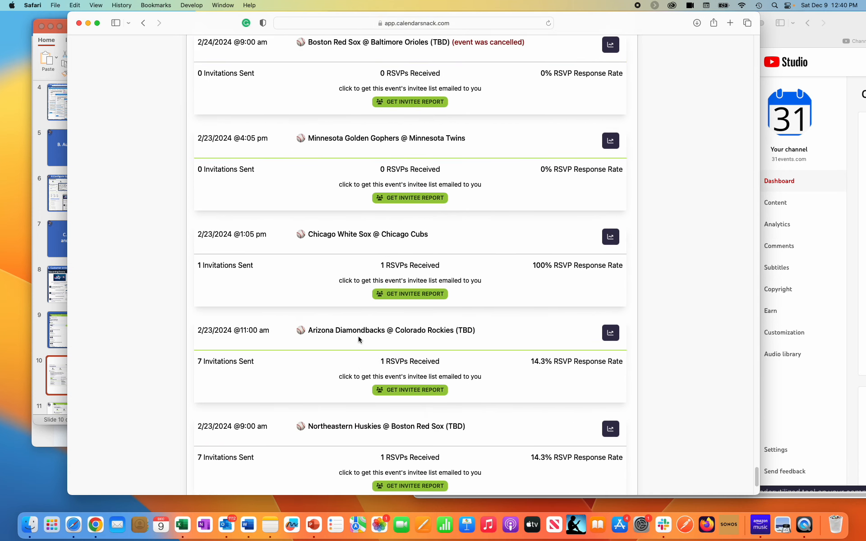
{"action": "scroll", "scroll_direction": "down", "scroll_amount": 3}
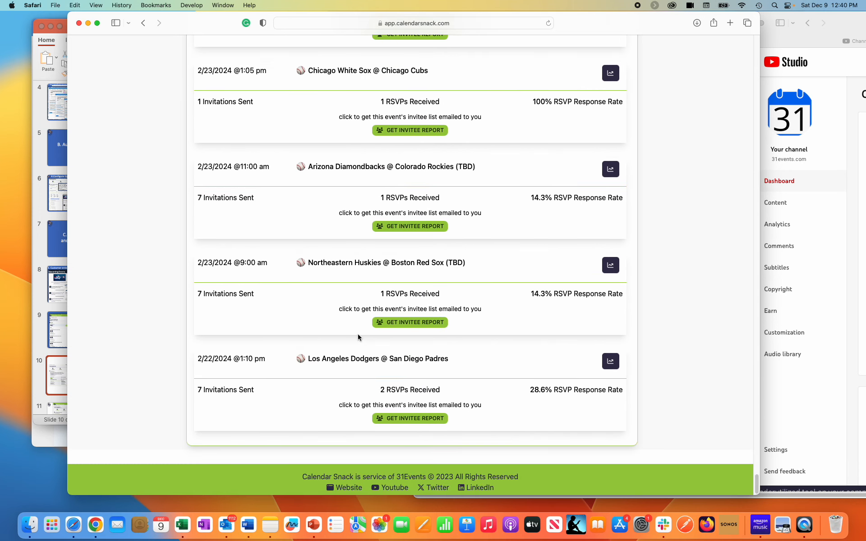
{"action": "mouse_move", "coordinate": [222, 206]}
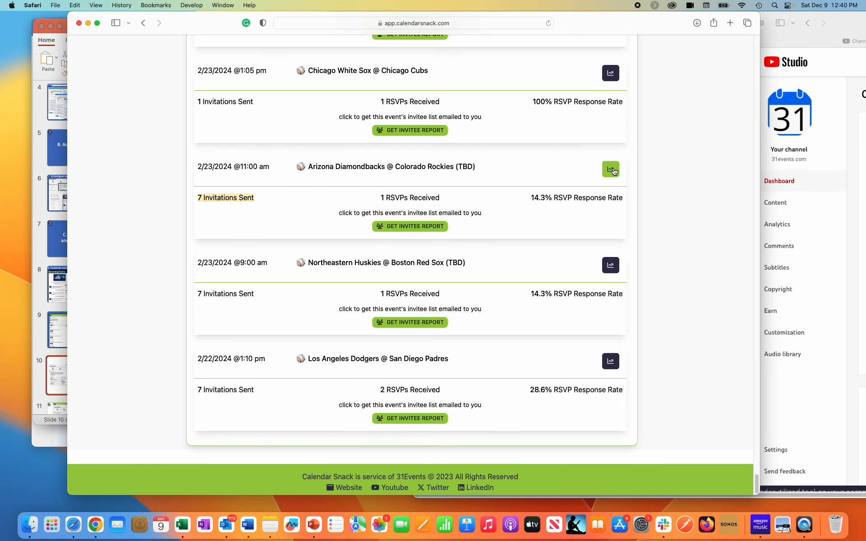
Step: Review the Diamondbacks @ Rockies report with 7 invites sent, 6 from bulk, one Maybe RSVP
{"action": "left_click", "coordinate": [610, 169]}
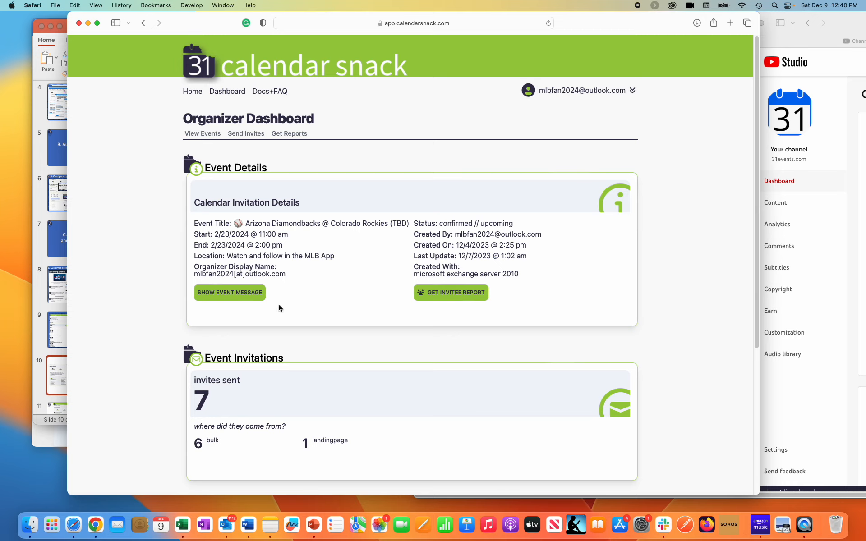
{"action": "mouse_move", "coordinate": [228, 211]}
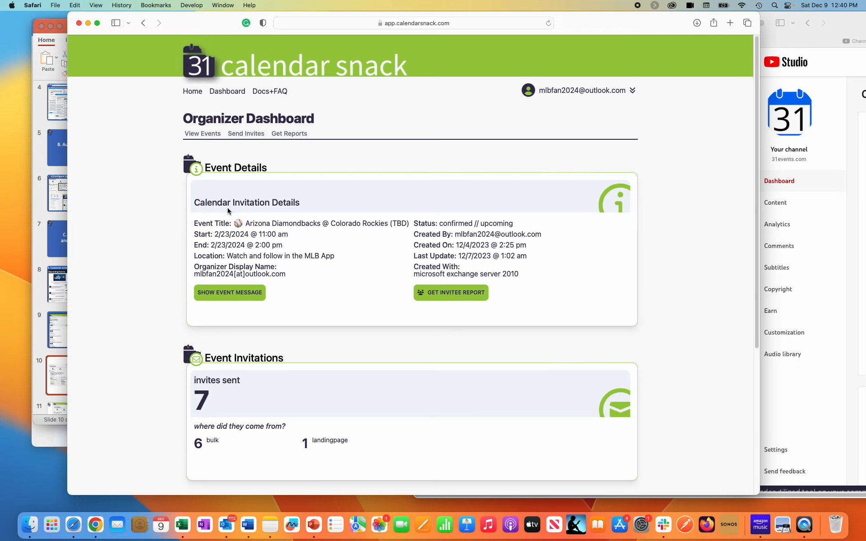
{"action": "mouse_move", "coordinate": [326, 230]}
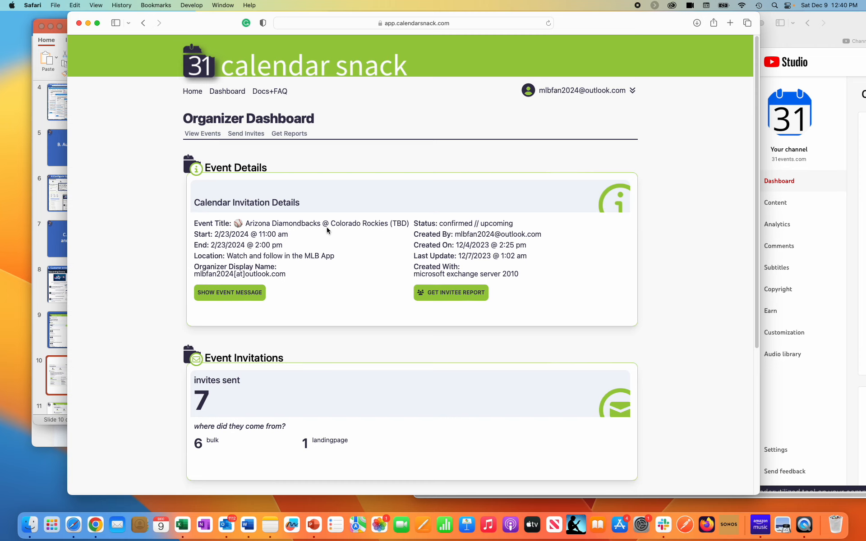
{"action": "mouse_move", "coordinate": [249, 283]}
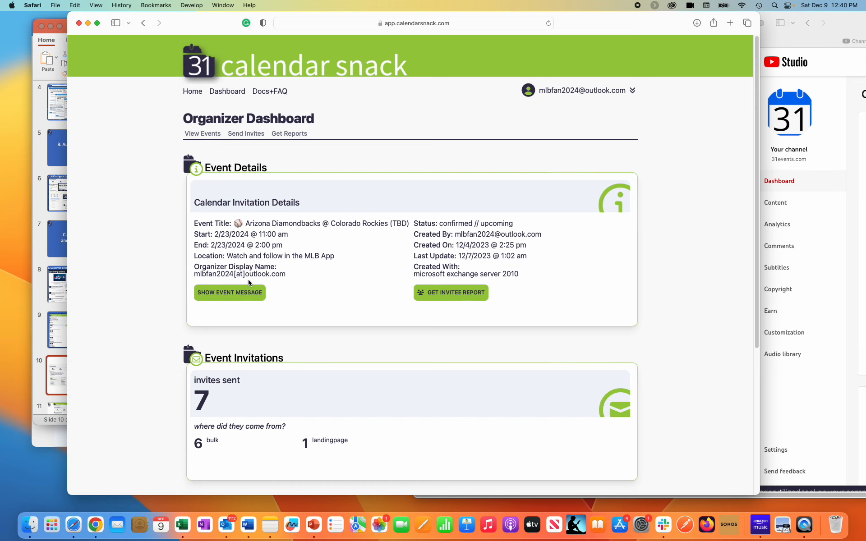
{"action": "scroll", "scroll_direction": "down", "scroll_amount": 3}
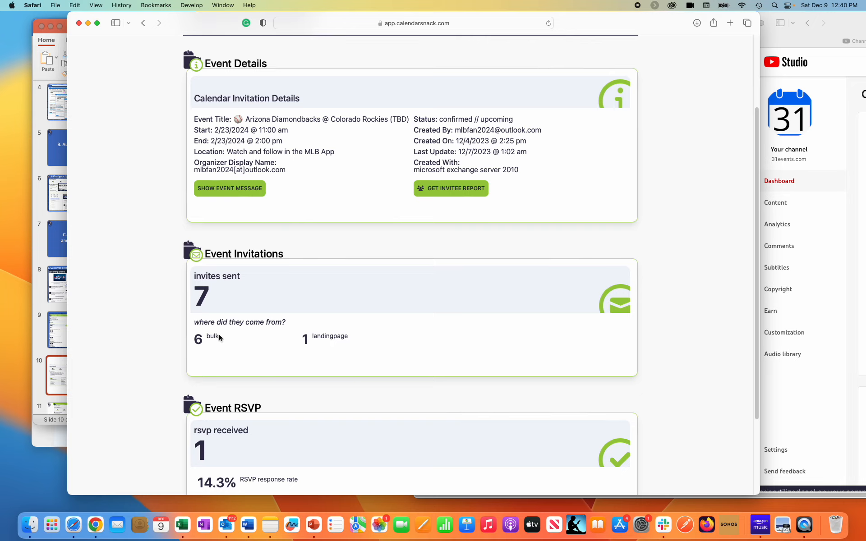
{"action": "mouse_move", "coordinate": [228, 335]}
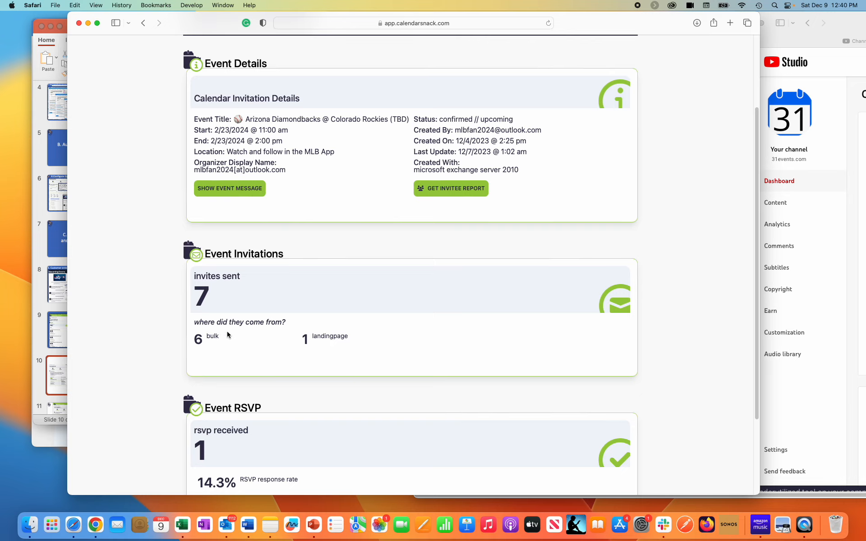
{"action": "scroll", "scroll_direction": "down", "scroll_amount": 3}
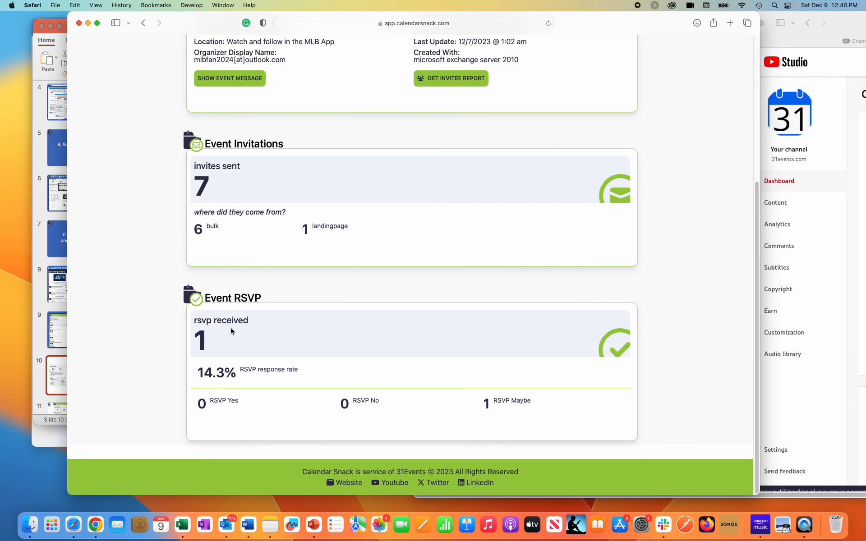
Step: View the event's invitation message with its MLB links, then close it
{"action": "left_click", "coordinate": [229, 78]}
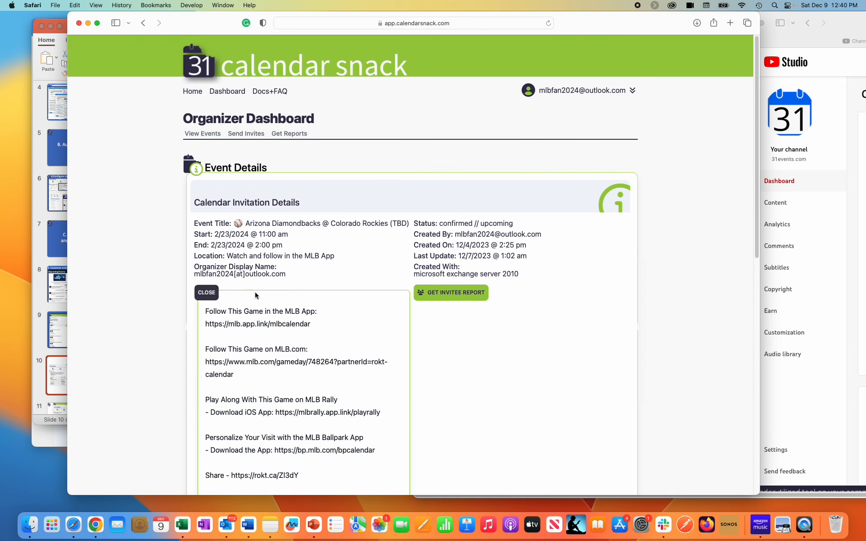
{"action": "scroll", "scroll_direction": "down", "scroll_amount": 3}
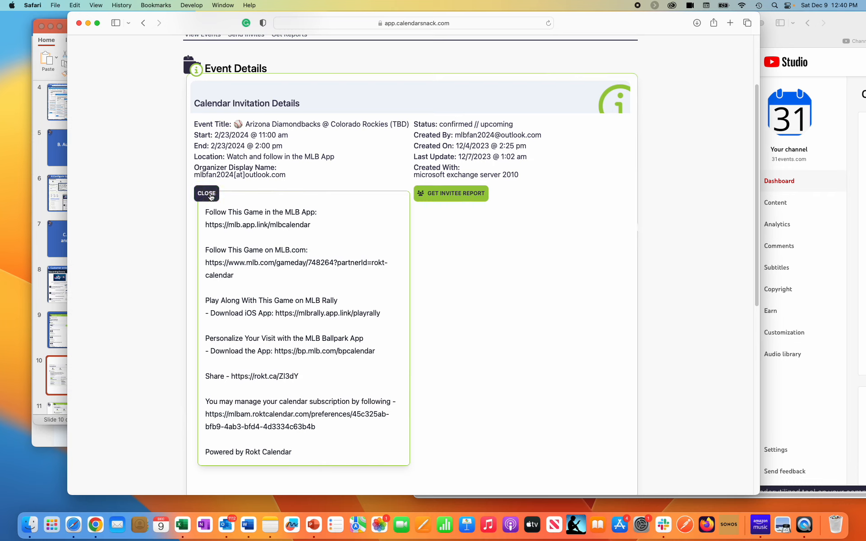
{"action": "left_click", "coordinate": [205, 193]}
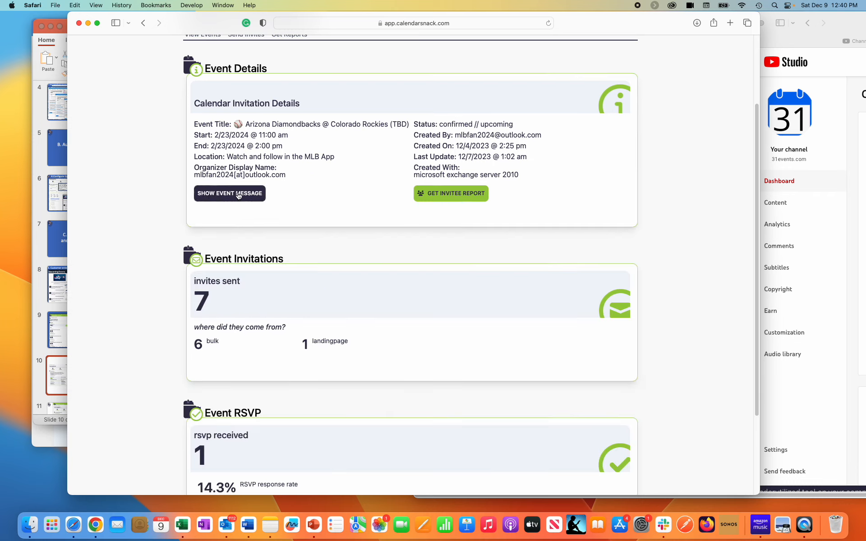
{"action": "mouse_move", "coordinate": [339, 392]}
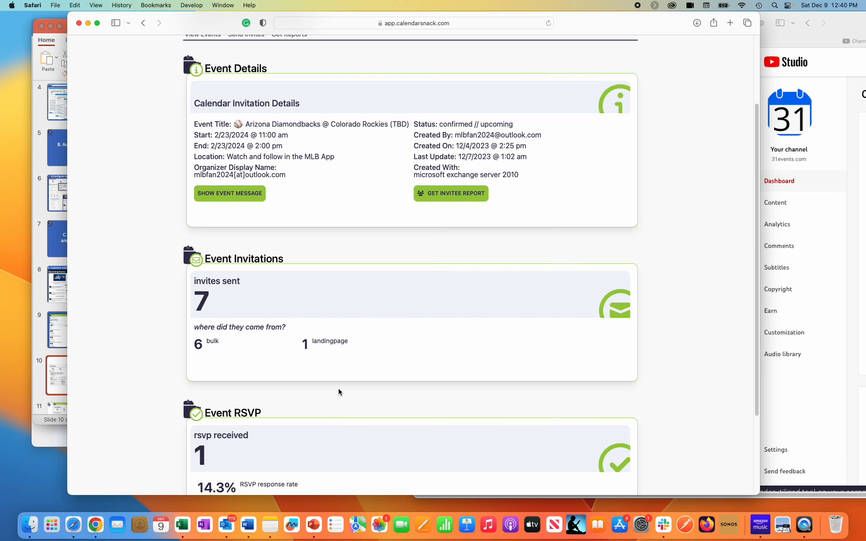
Step: Have the invitee report for the Diamondbacks @ Rockies game emailed
{"action": "left_click", "coordinate": [450, 193]}
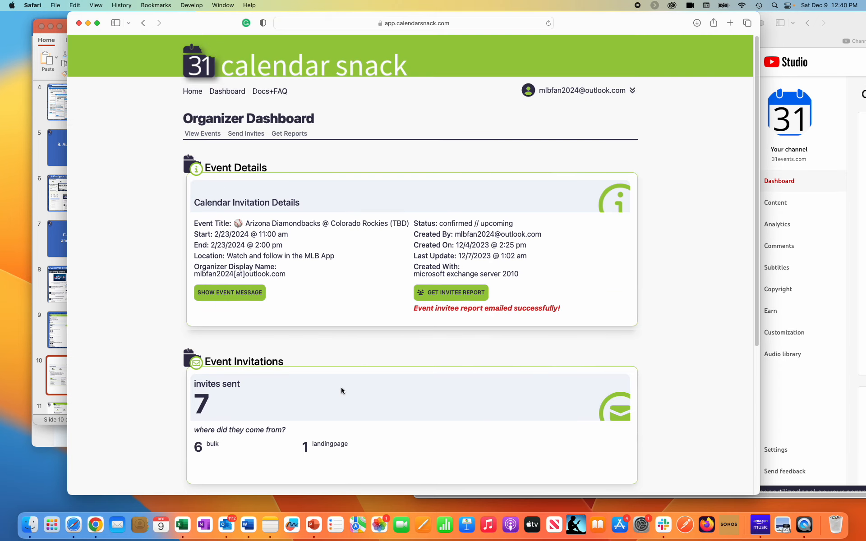